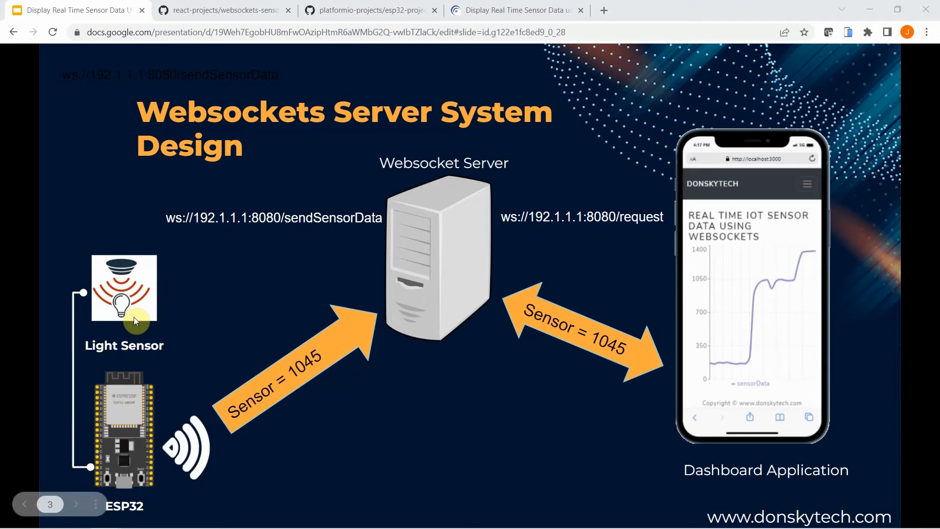
{"action": "mouse_move", "coordinate": [437, 274]}
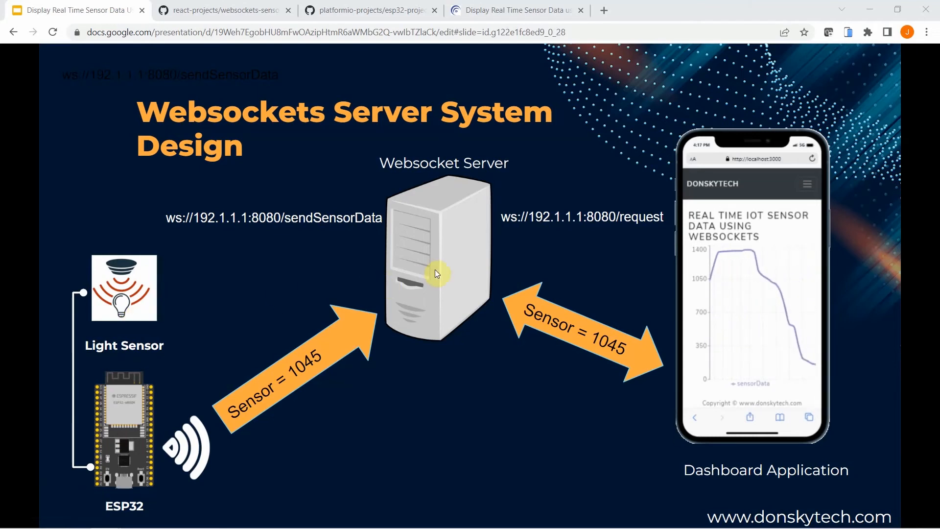
{"action": "mouse_move", "coordinate": [715, 322]}
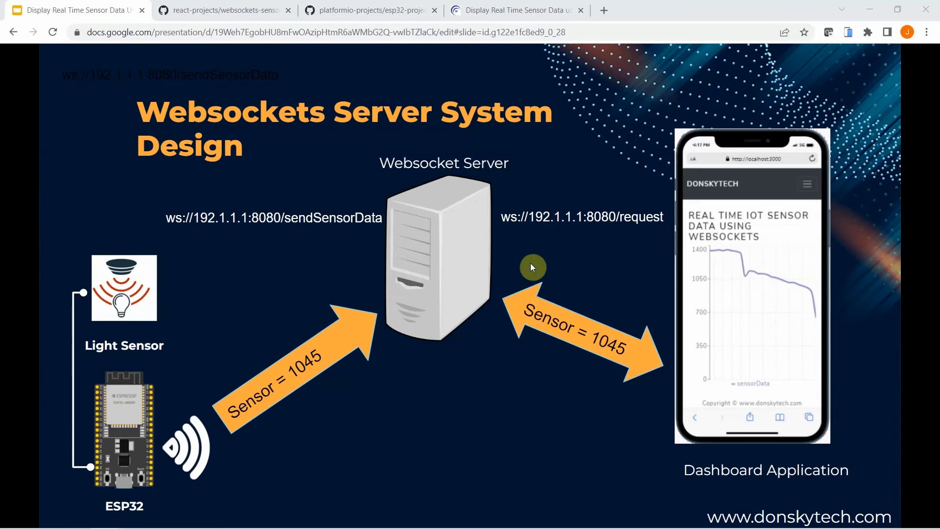
{"action": "mouse_move", "coordinate": [743, 315]}
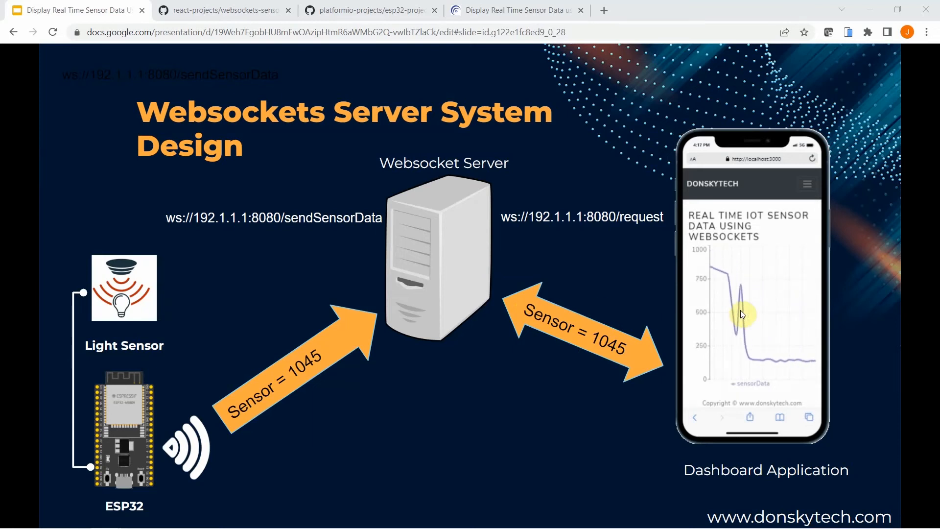
{"action": "mouse_move", "coordinate": [472, 254]}
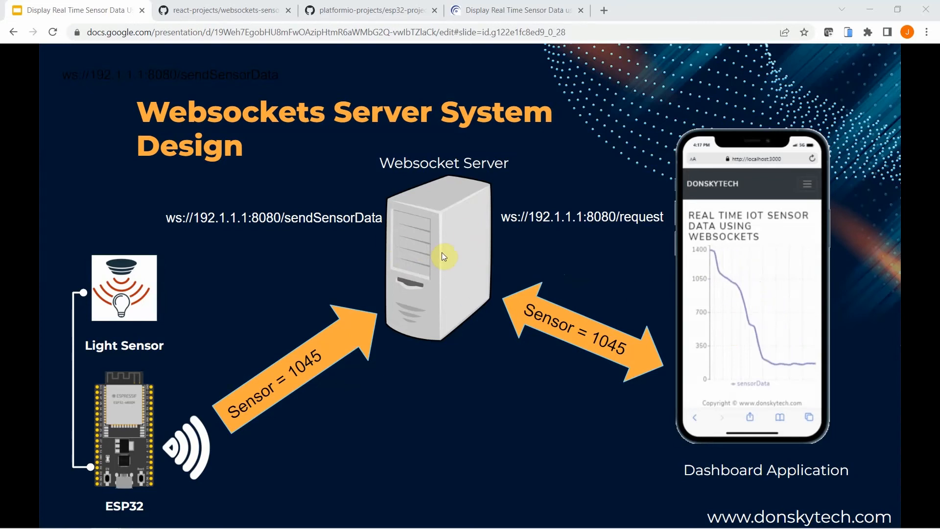
{"action": "mouse_move", "coordinate": [752, 237]}
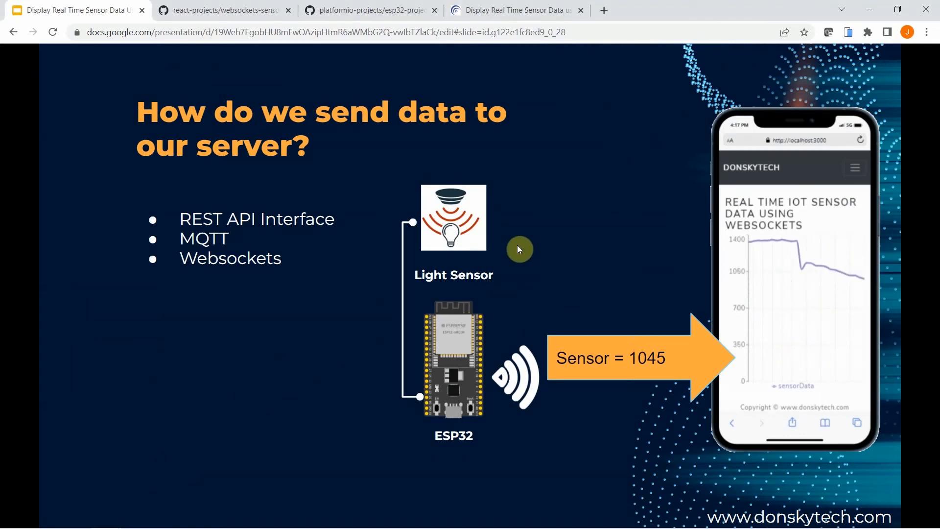
{"action": "mouse_move", "coordinate": [211, 270]}
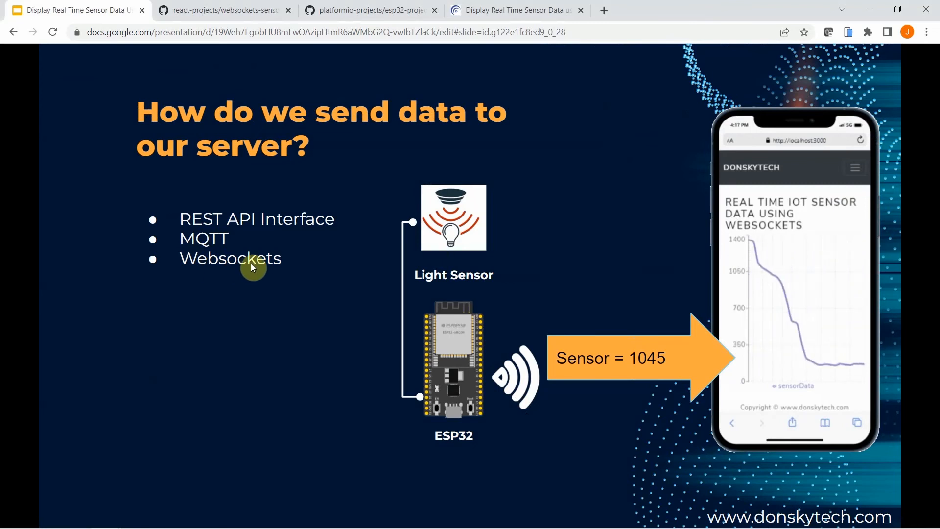
{"action": "mouse_move", "coordinate": [259, 289]}
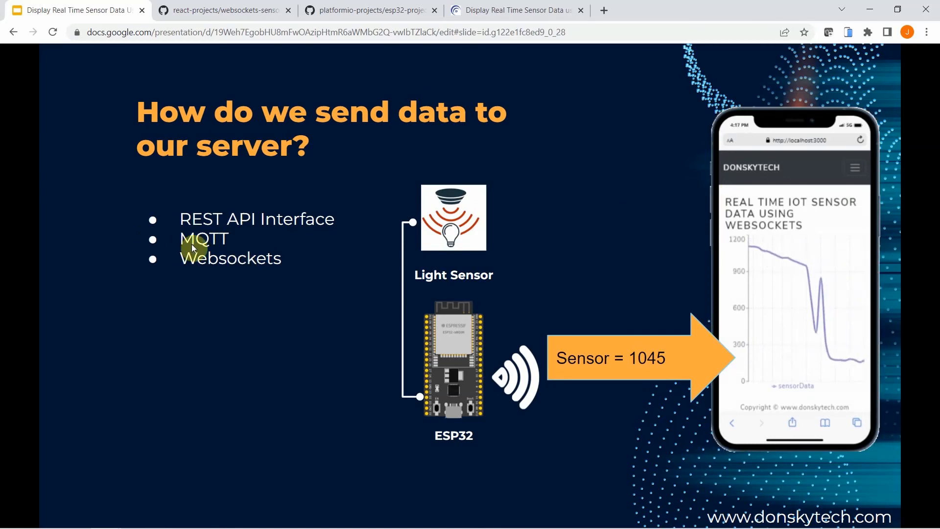
- Advance to slide 5, Code, listing the WebSocket server, ESP32 client and write-up links
{"action": "key", "text": "Right"}
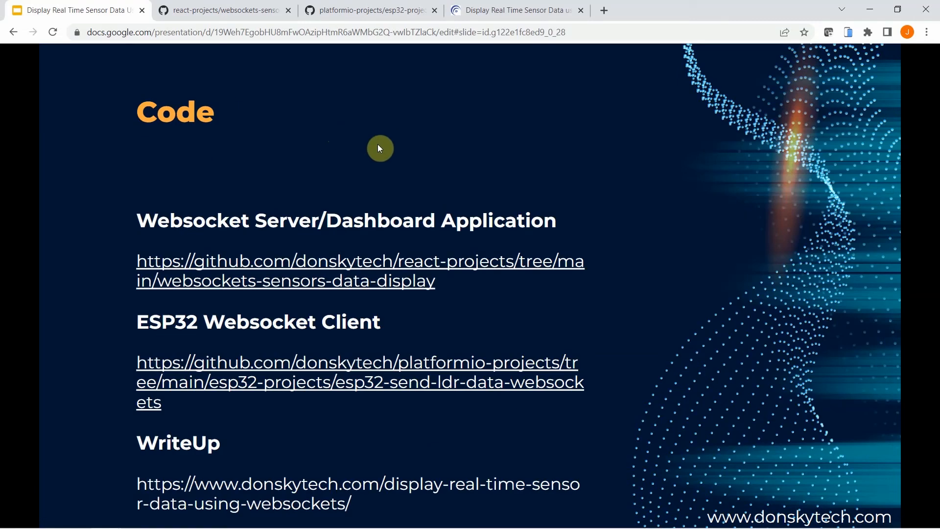
{"action": "mouse_move", "coordinate": [374, 175]}
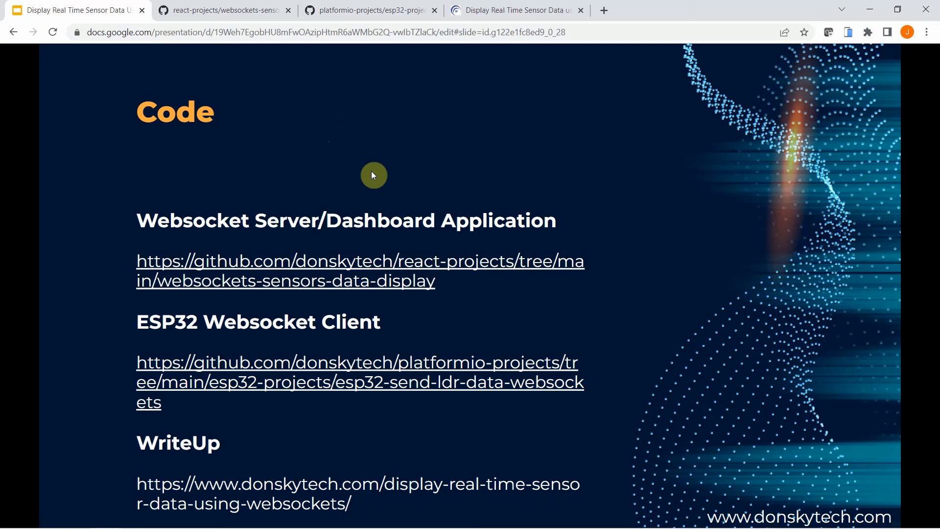
{"action": "mouse_move", "coordinate": [290, 287]}
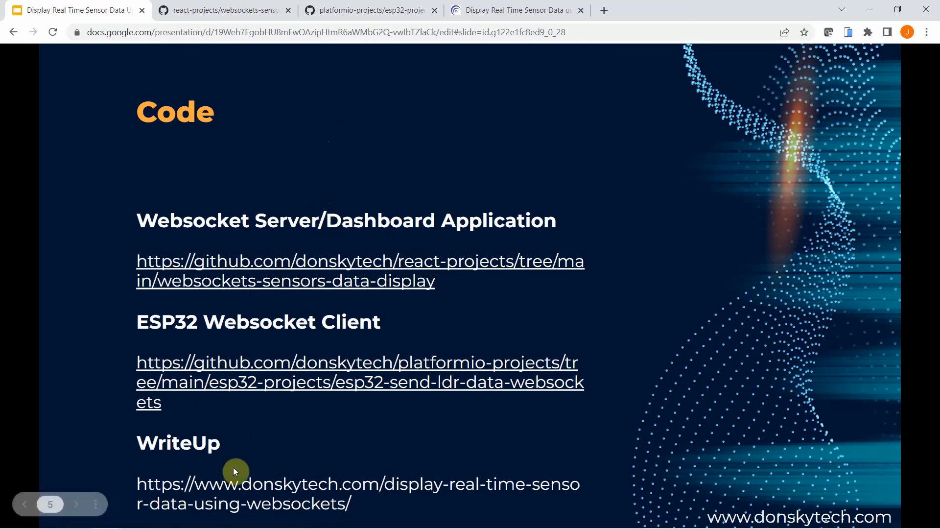
{"action": "mouse_move", "coordinate": [294, 489]}
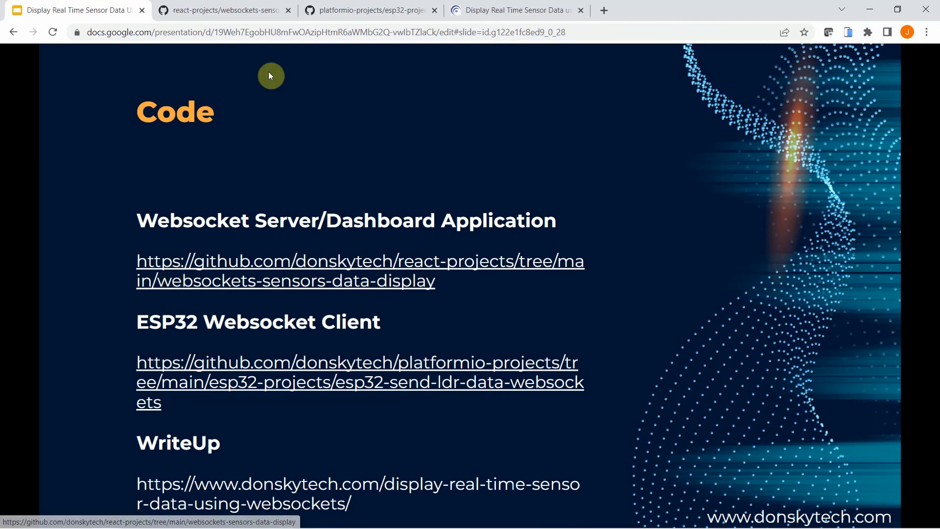
- Follow the Websocket Server/Dashboard link to the react-projects websockets-sensors-data-display folder
{"action": "left_click", "coordinate": [222, 10]}
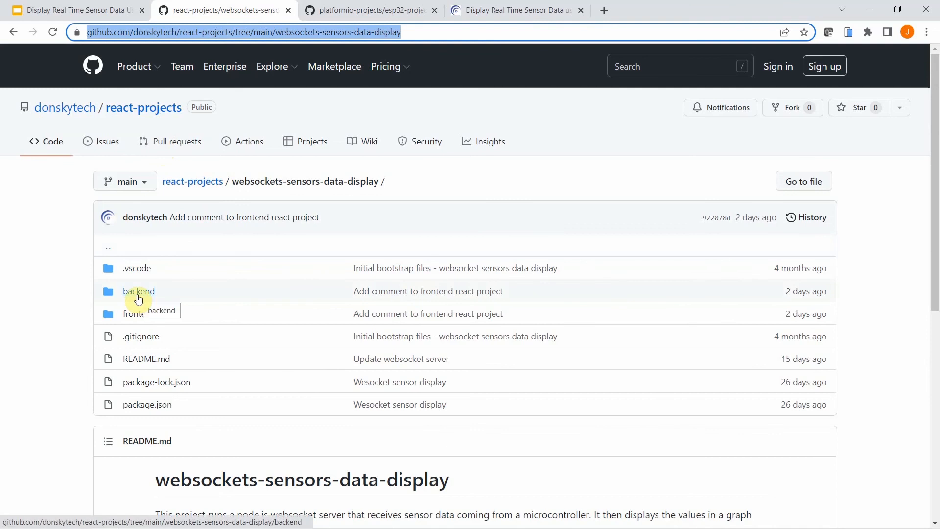
{"action": "mouse_move", "coordinate": [132, 317]}
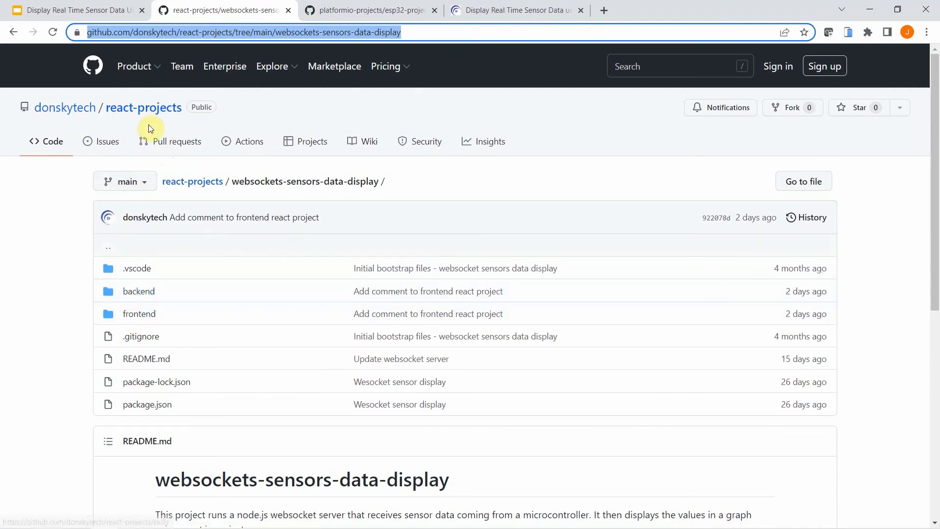
{"action": "left_click", "coordinate": [273, 66]}
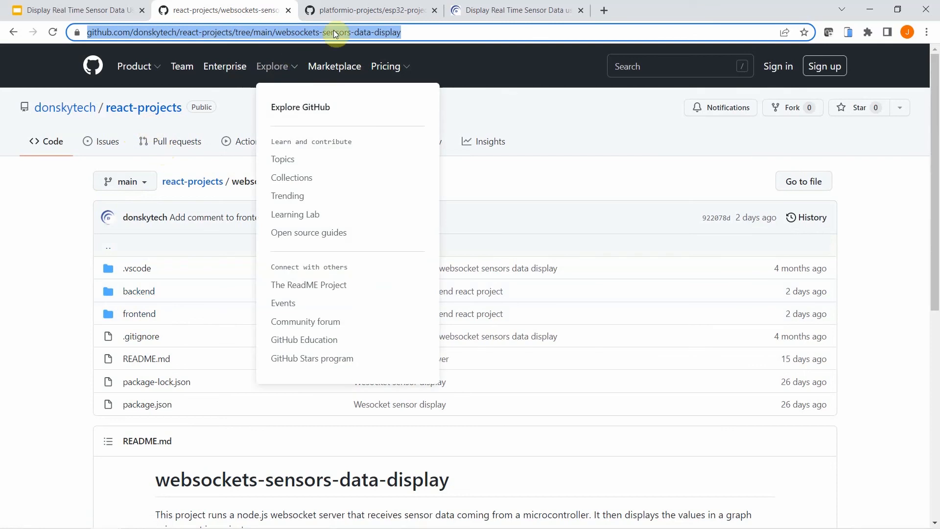
- Switch to the platformio-projects repository and bring up src/main.cpp of the ESP32 client
{"action": "left_click", "coordinate": [372, 10]}
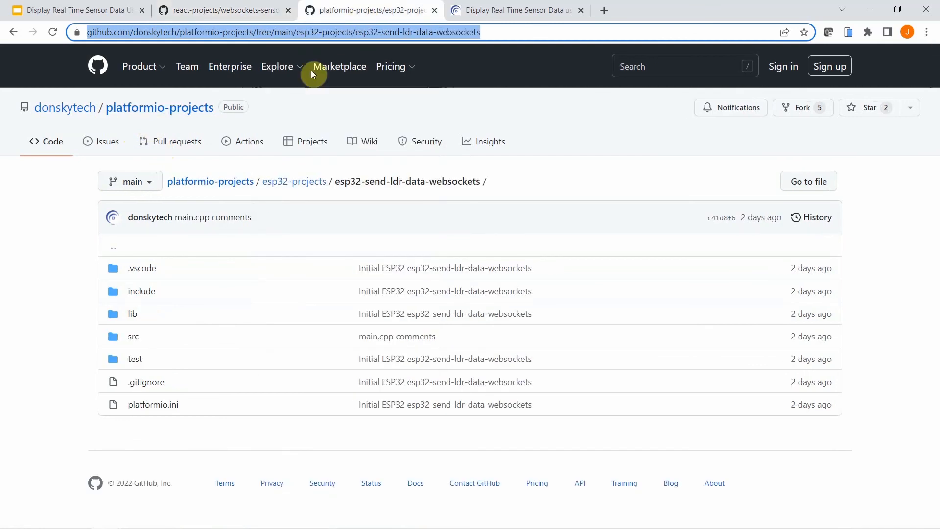
{"action": "mouse_move", "coordinate": [199, 282]}
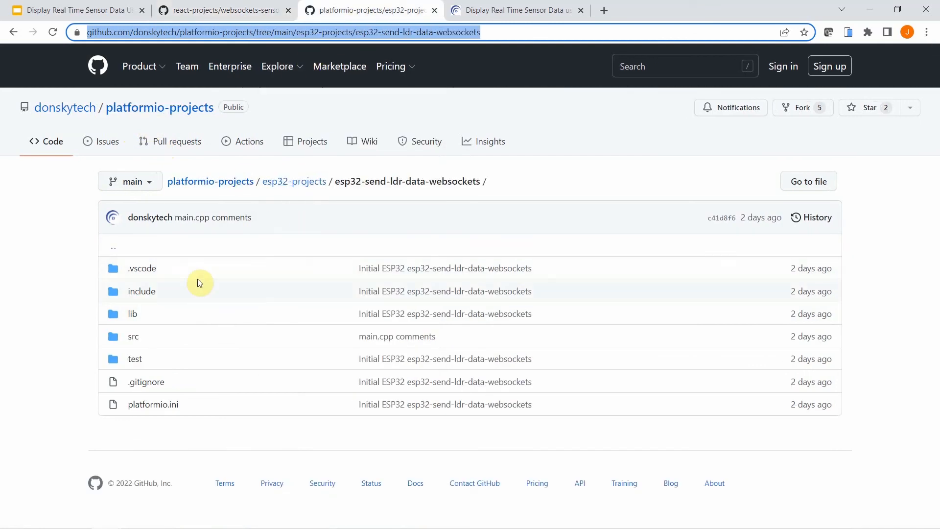
{"action": "left_click", "coordinate": [132, 336]}
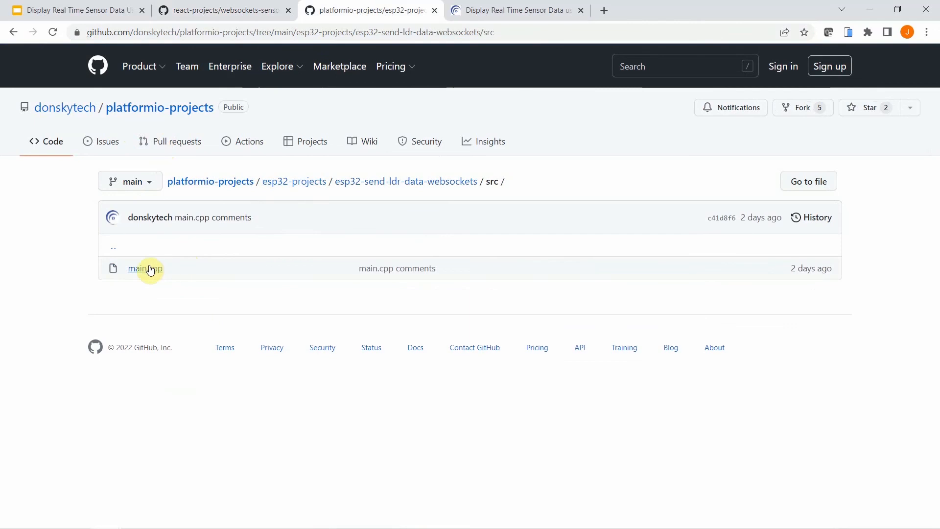
{"action": "left_click", "coordinate": [142, 268]}
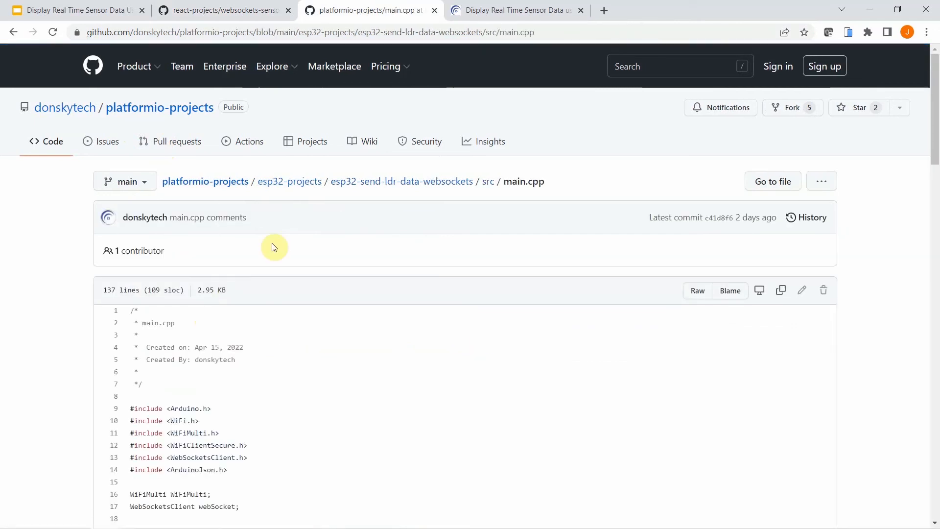
- Read through main.cpp's setup and websocket event code, highlighting the JSON data comment
{"action": "scroll", "scroll_direction": "down", "scroll_amount": 3}
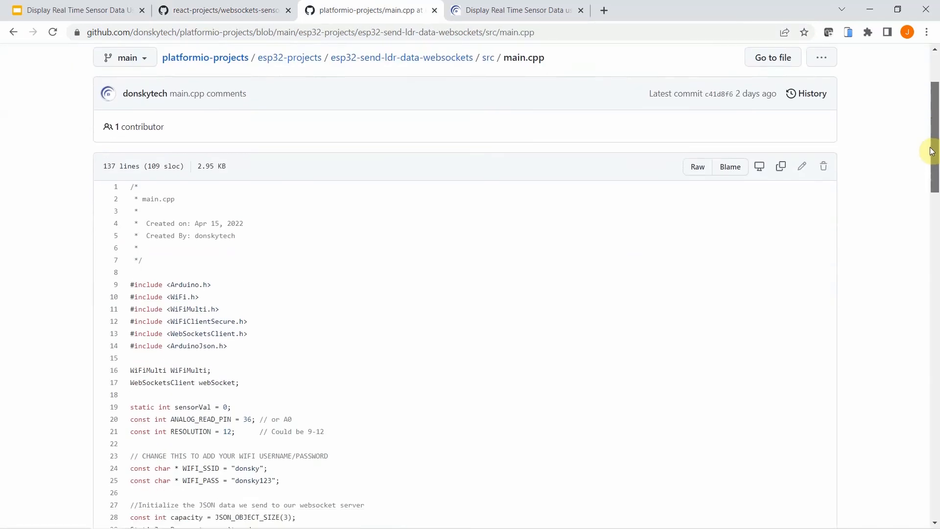
{"action": "scroll", "scroll_direction": "down", "scroll_amount": 3}
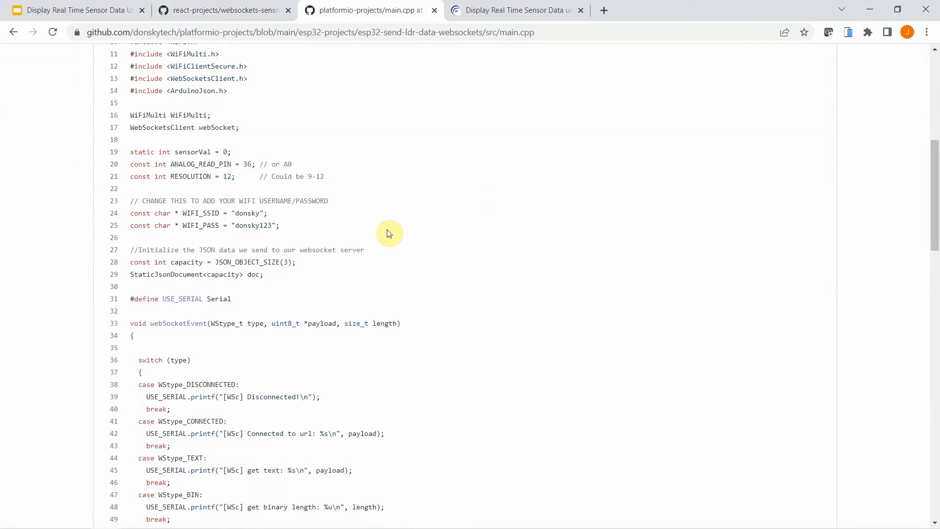
{"action": "double_click", "coordinate": [246, 250]}
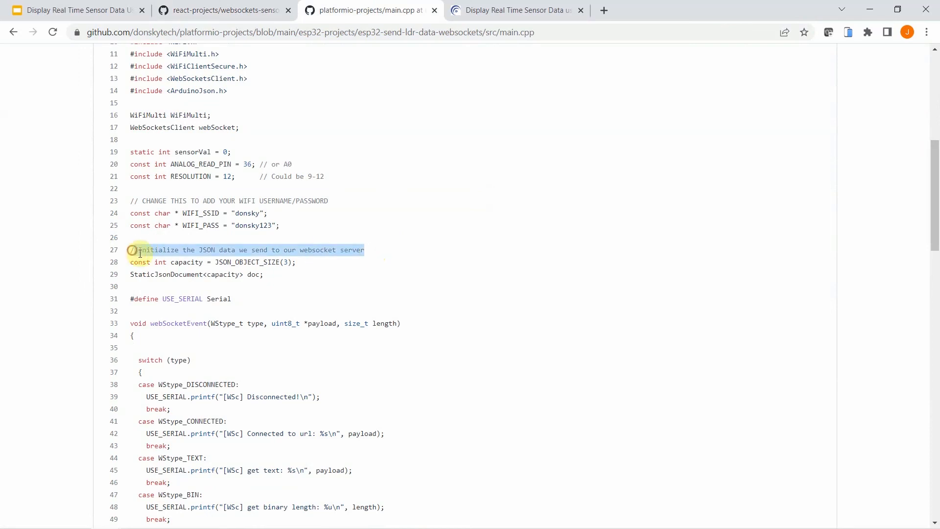
{"action": "scroll", "scroll_direction": "down", "scroll_amount": 3}
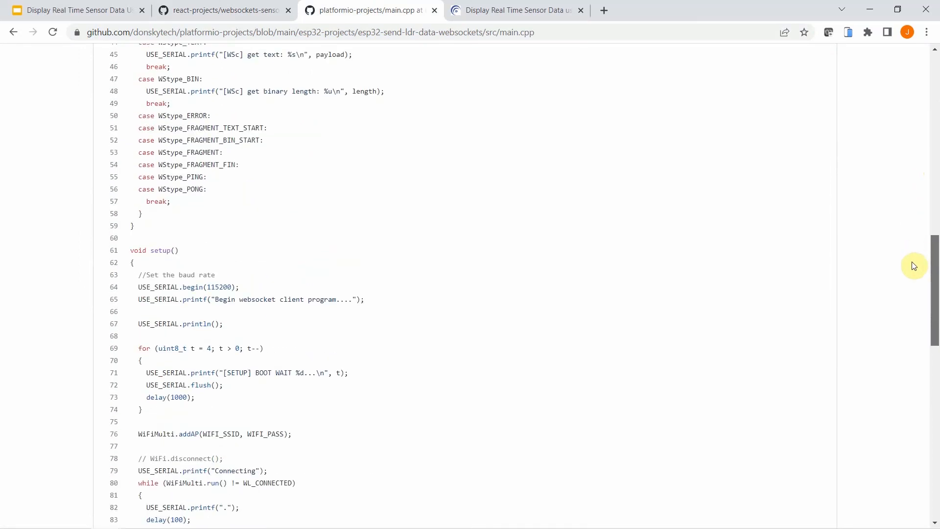
- Switch to the WordPress write-up and read its clone, npm install and run steps
{"action": "left_click", "coordinate": [516, 9]}
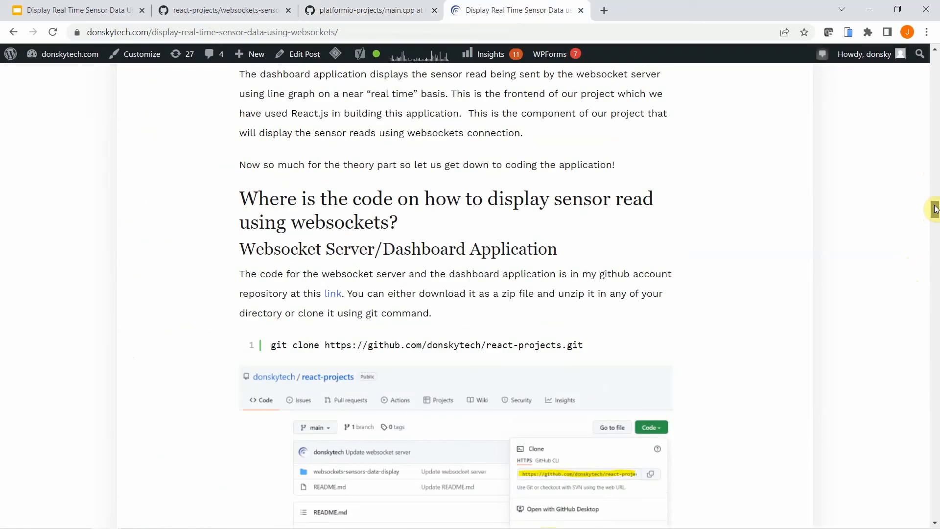
{"action": "scroll", "scroll_direction": "down", "scroll_amount": 3}
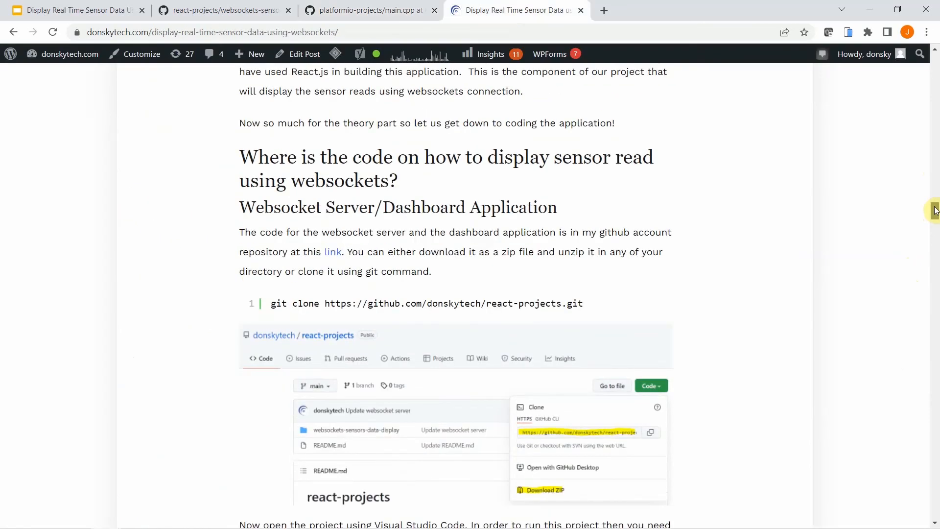
{"action": "scroll", "scroll_direction": "down", "scroll_amount": 3}
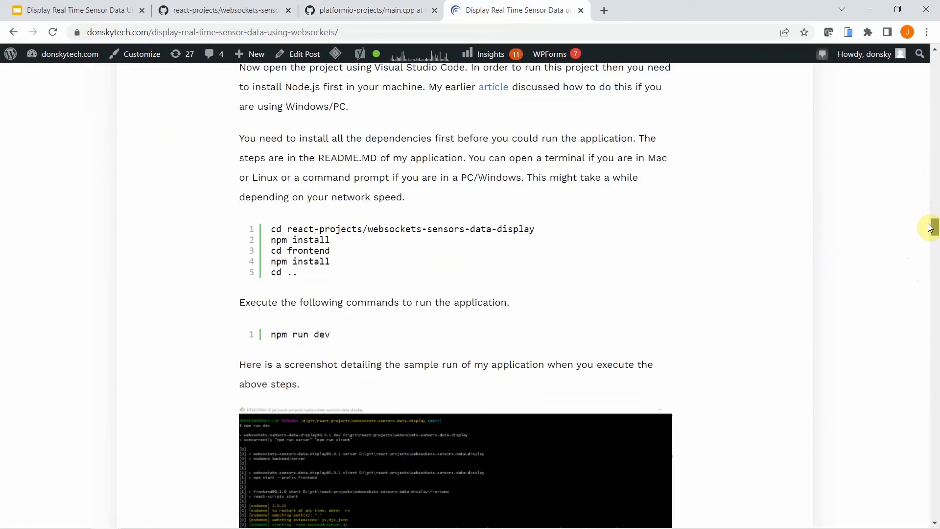
{"action": "scroll", "scroll_direction": "down", "scroll_amount": 3}
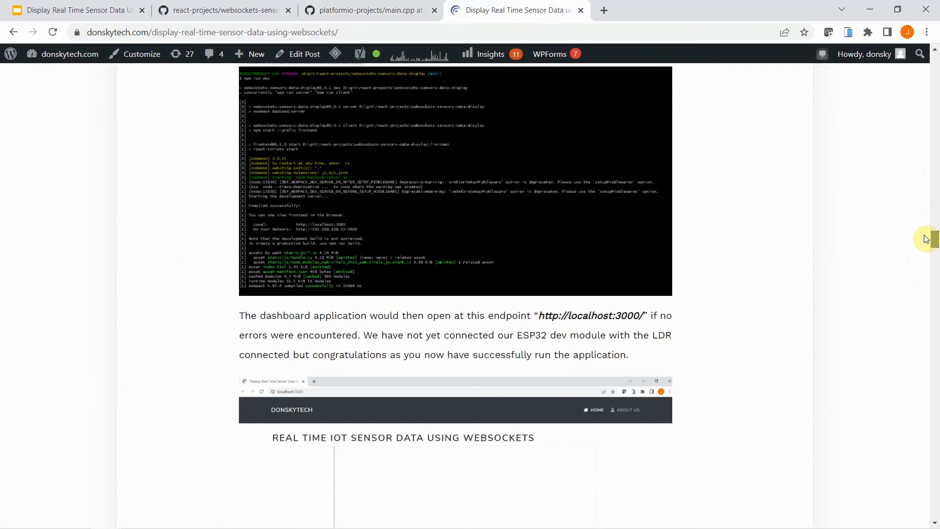